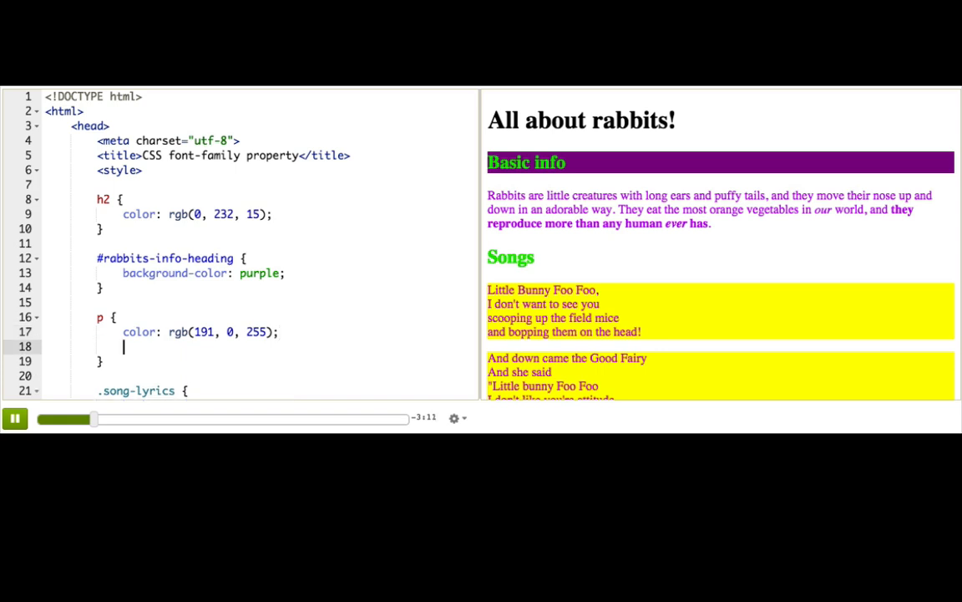
- Add font-family: sans-serif to the p rule, then trim it to serif and select the value
text(font-fam)
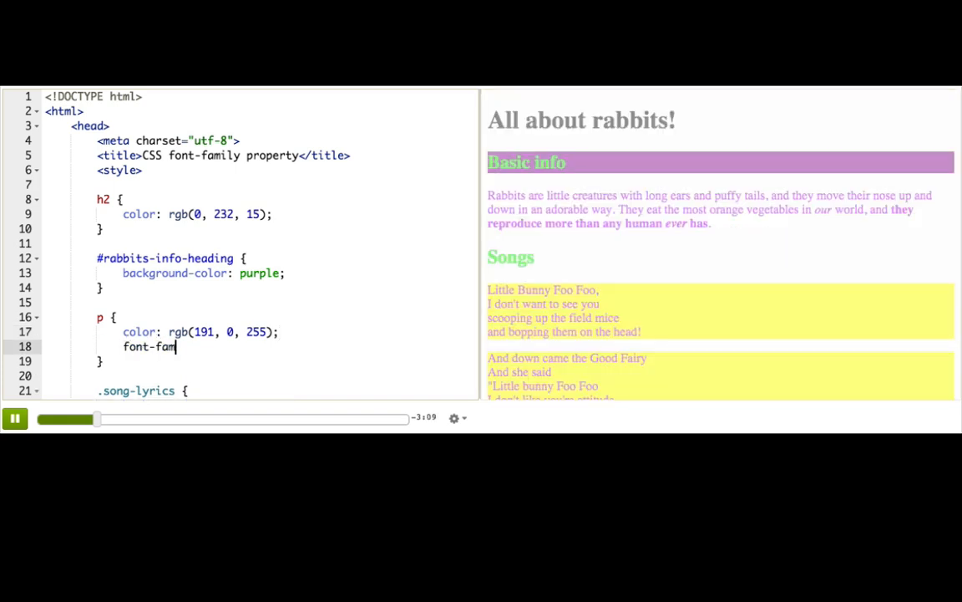
text(ily: sa)
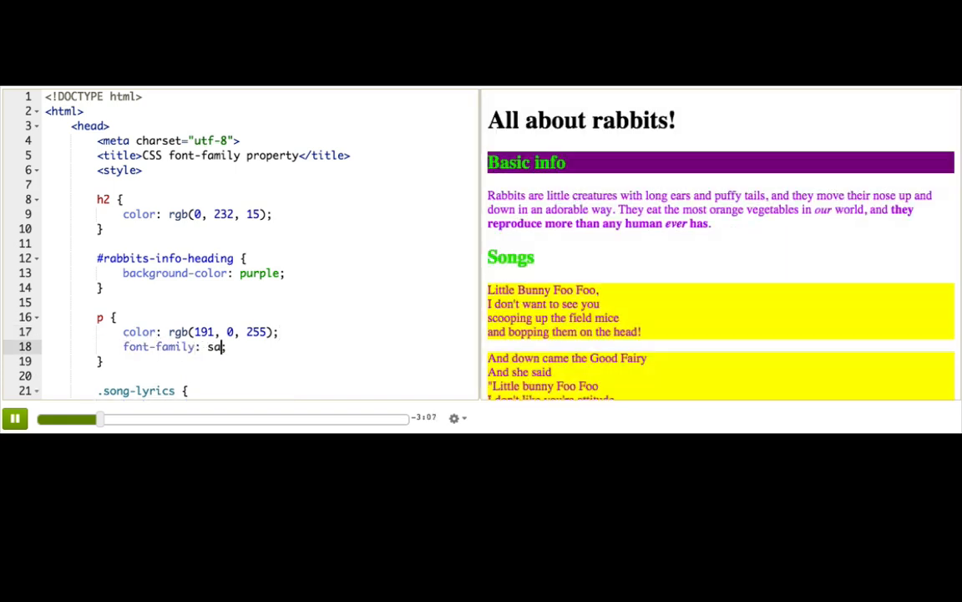
text(ns-serif)
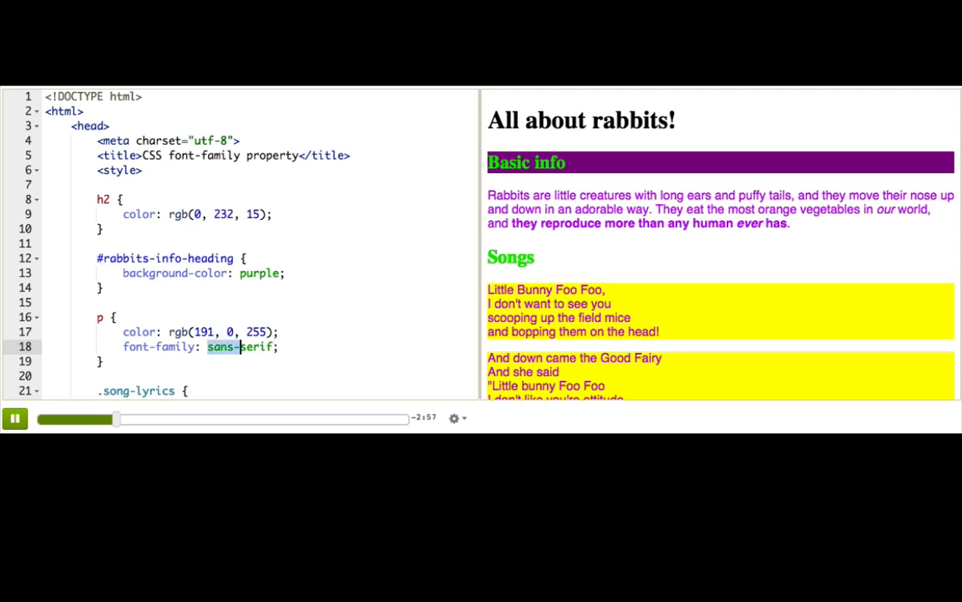
key(Backspace)
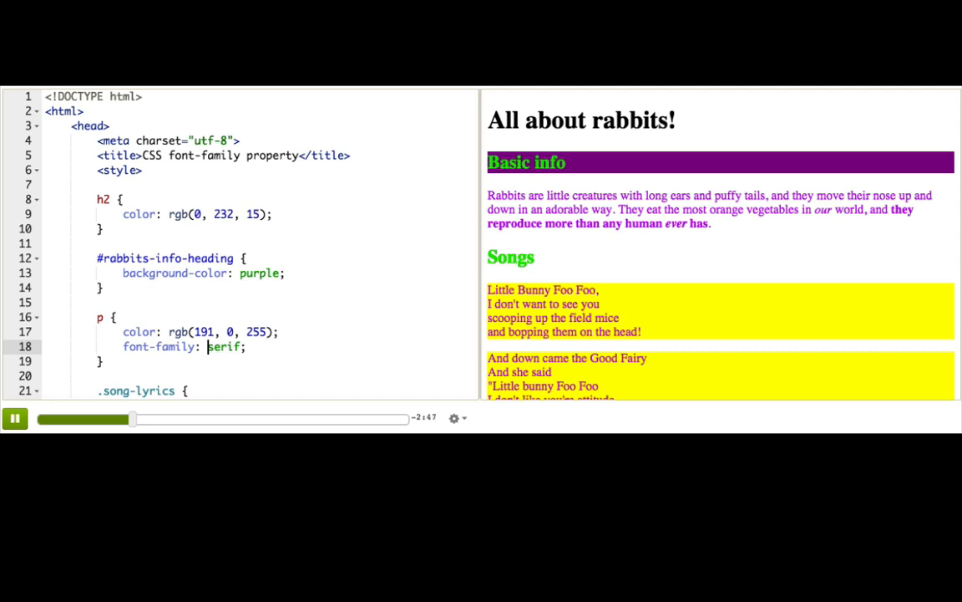
double_click(224, 346)
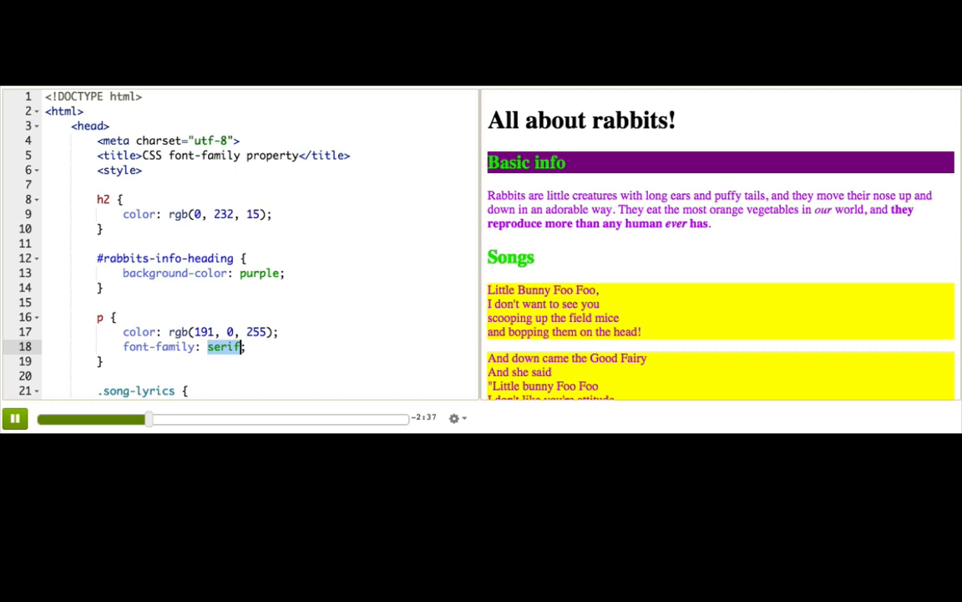
- Restore the p font-family to sans-serif and select it to start entering "Helvetica"
text(s)
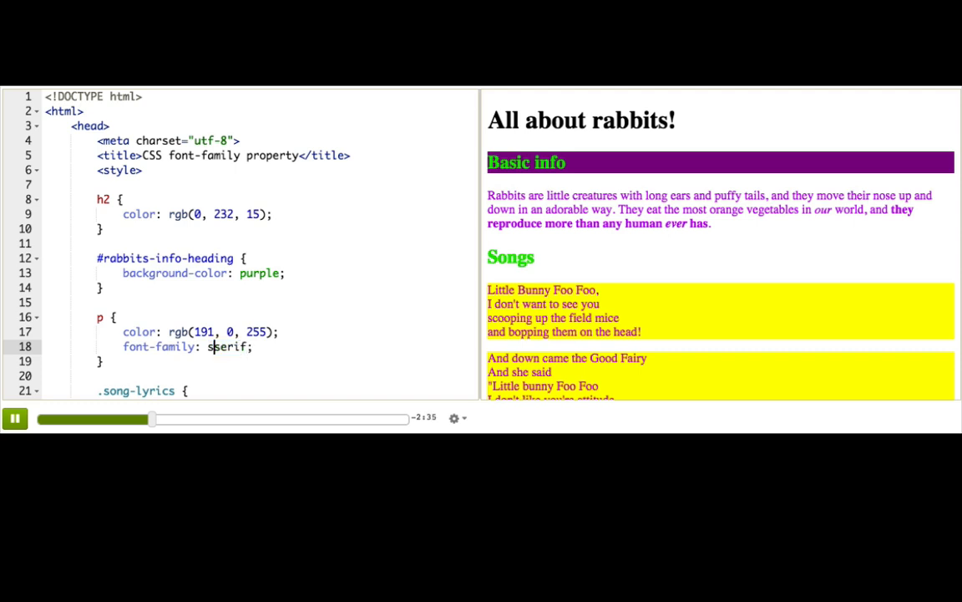
text(sans-)
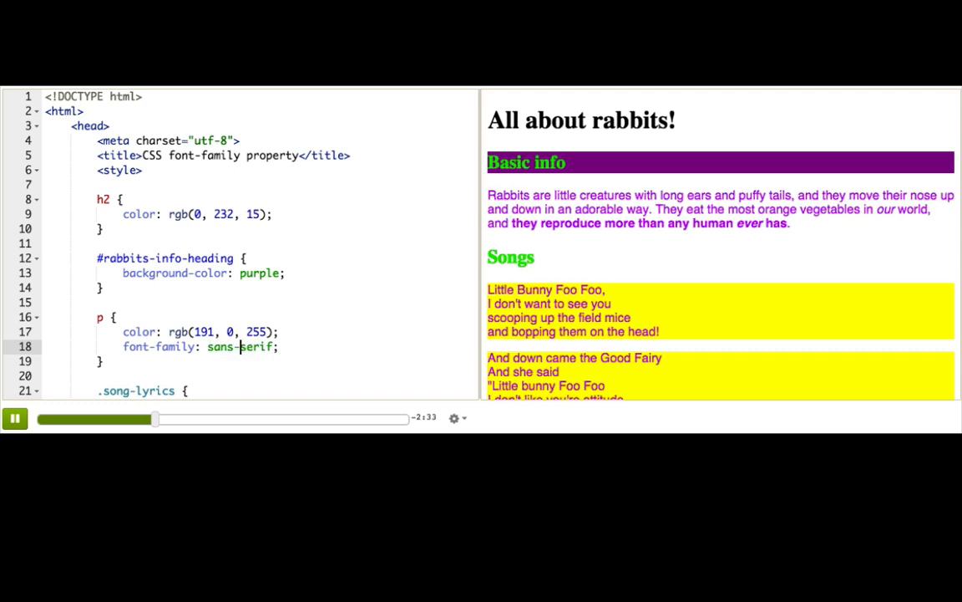
double_click(220, 346)
text("Helve)
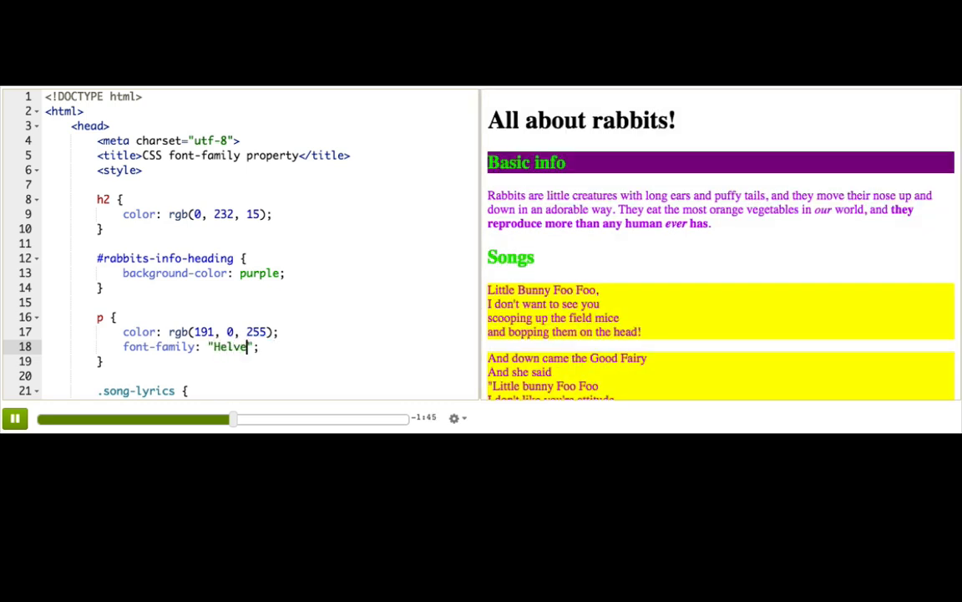
- Complete the p font-family as "Helvetica", sans-serif and move into the .song-lyrics rule
text(tica)
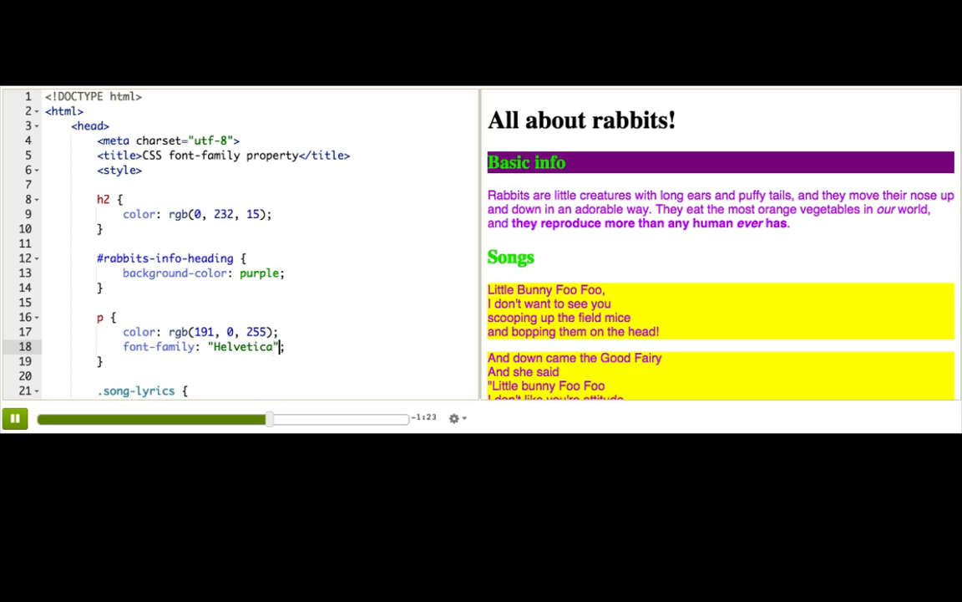
text(, san)
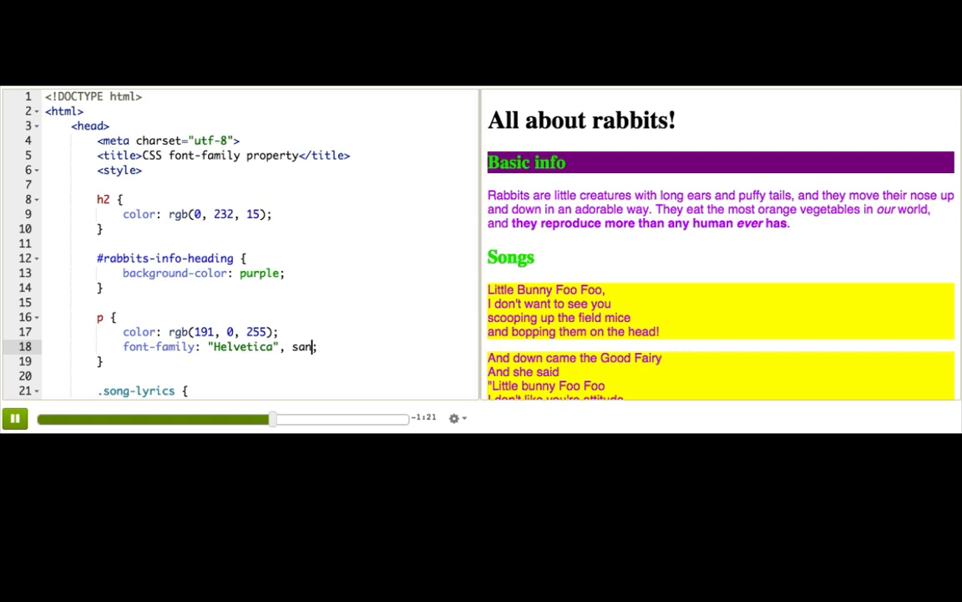
text(s-serif)
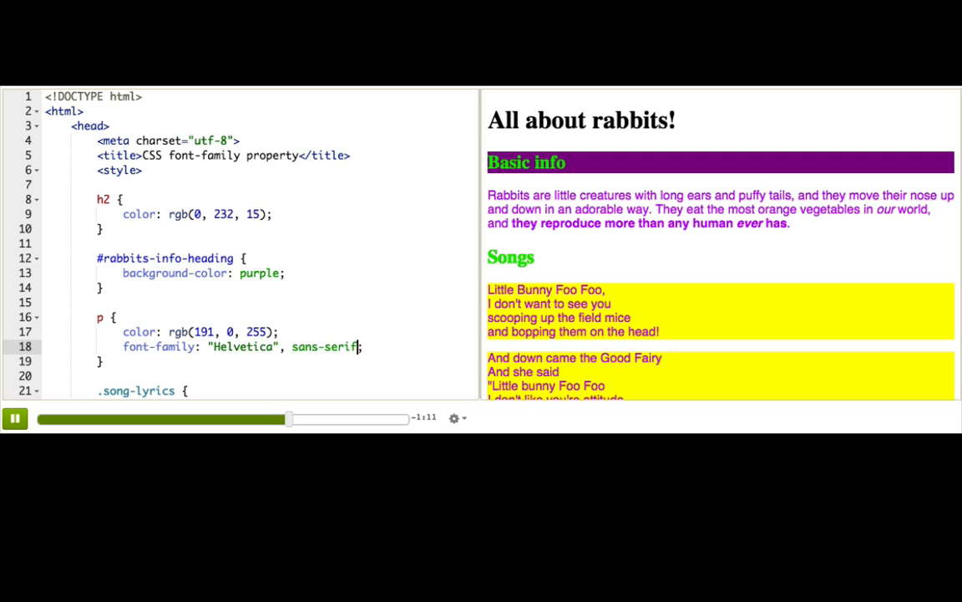
double_click(242, 345)
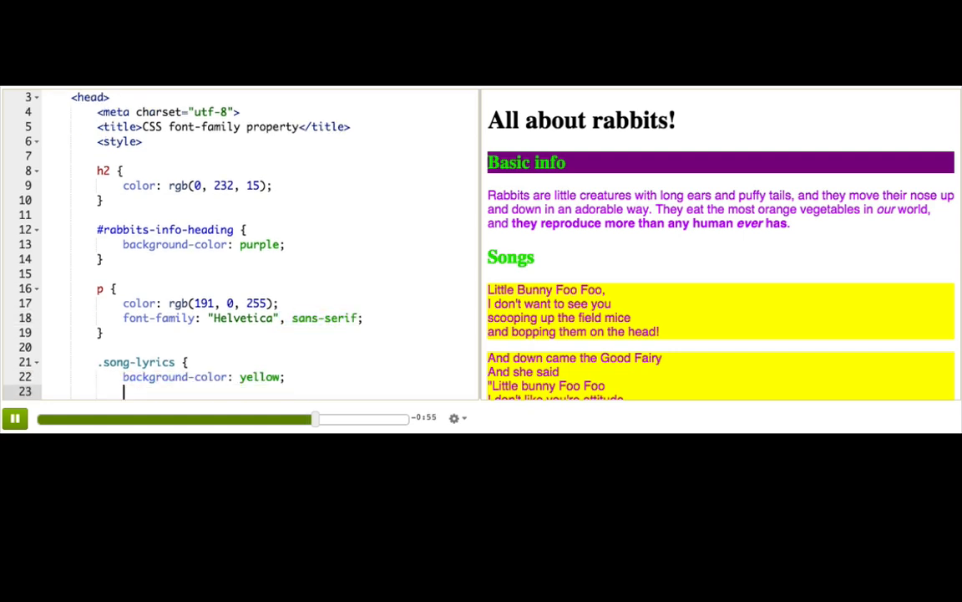
- Set .song-lyrics font-family, trying cursive and fantasy before settling on monospace
text(font-family: cursive;)
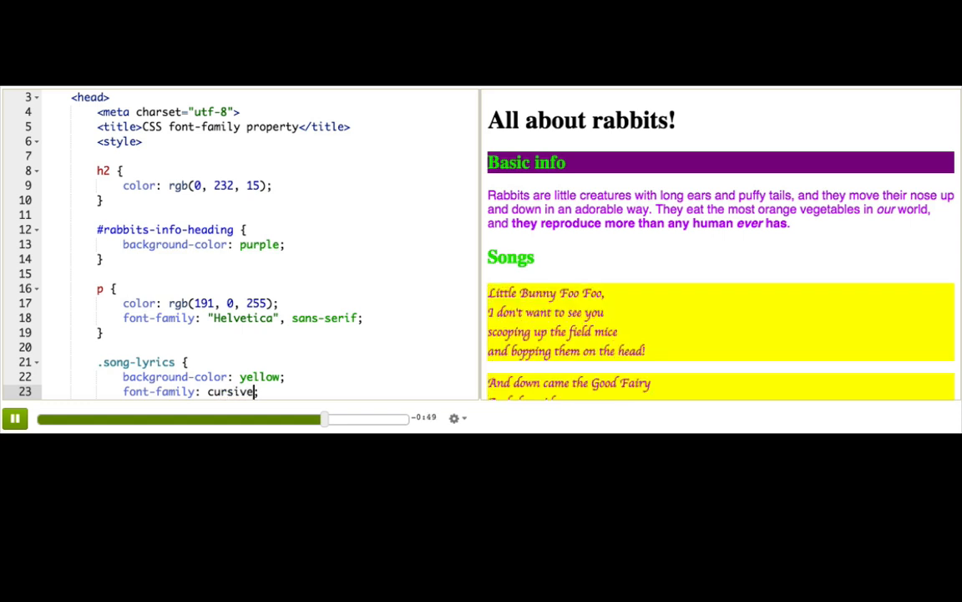
double_click(231, 391)
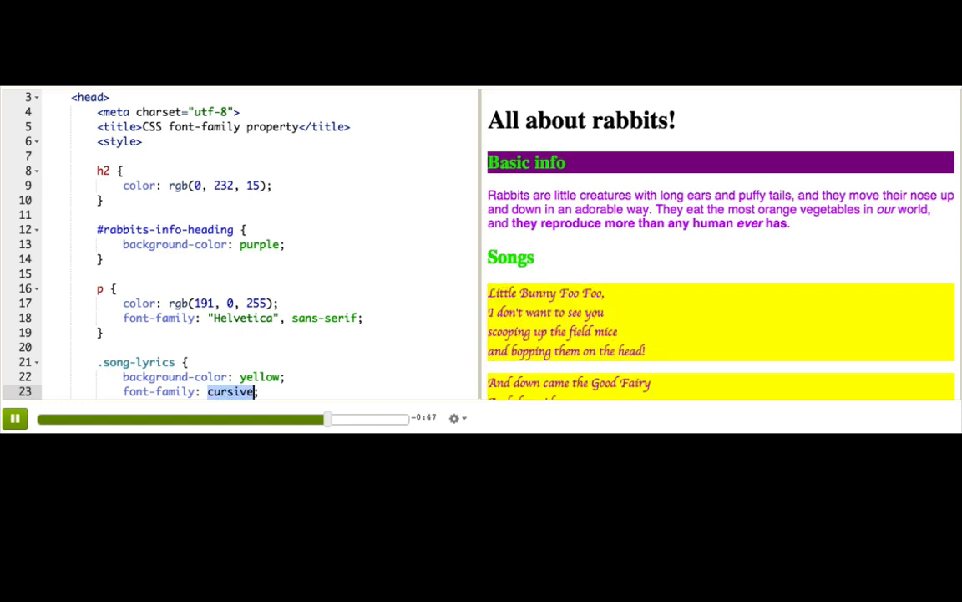
text(fantasy)
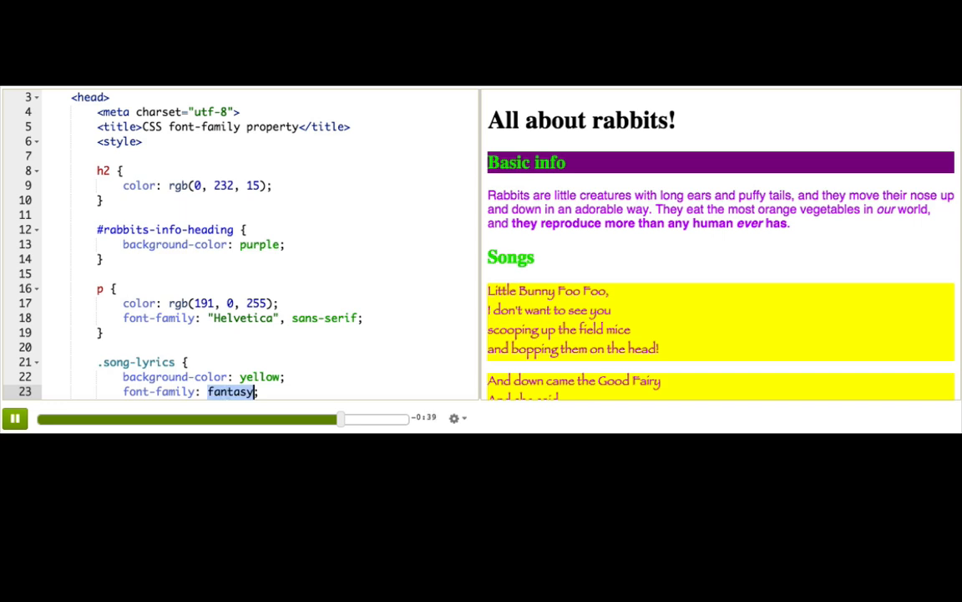
text(monospace)
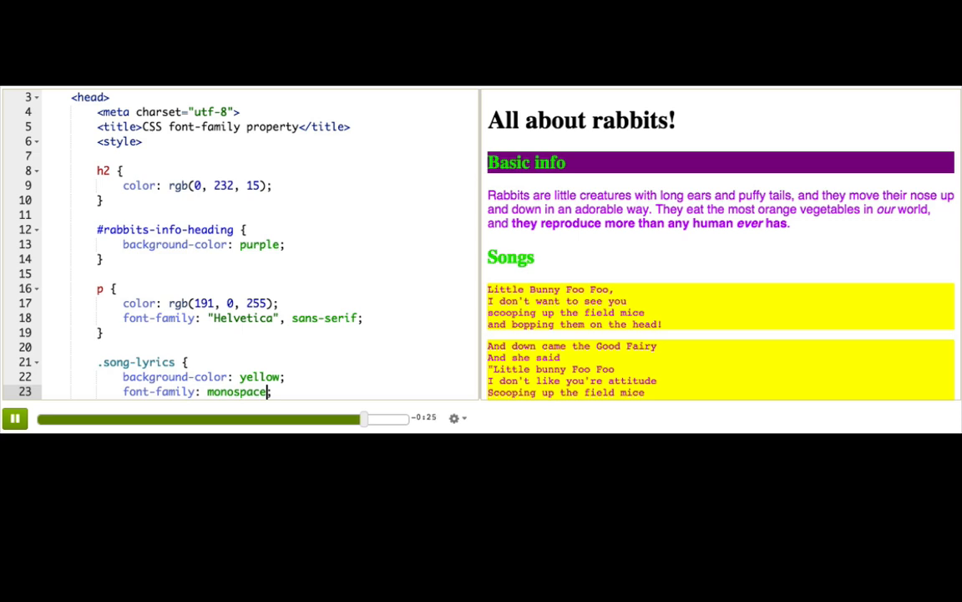
double_click(238, 391)
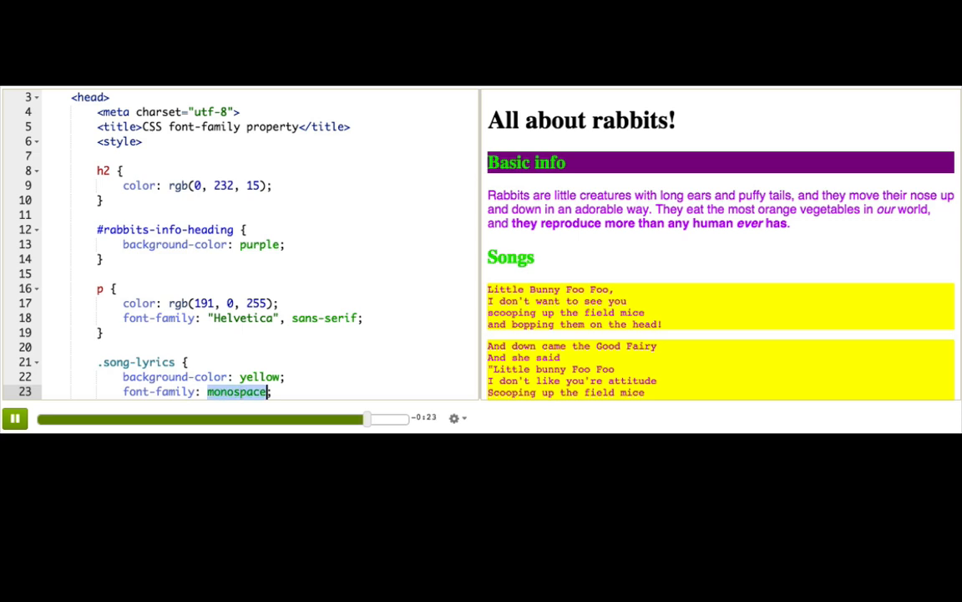